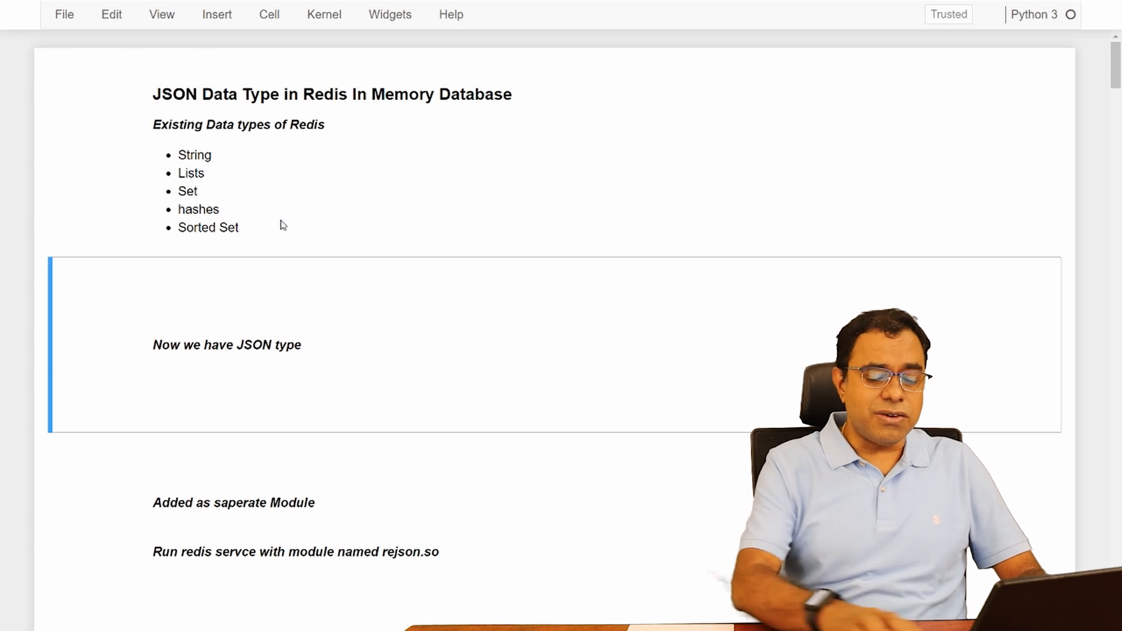
# - Scroll past the intro notes to the topic list: JSON.set, JSON.get and JSON.del
pyautogui.scroll(-3)
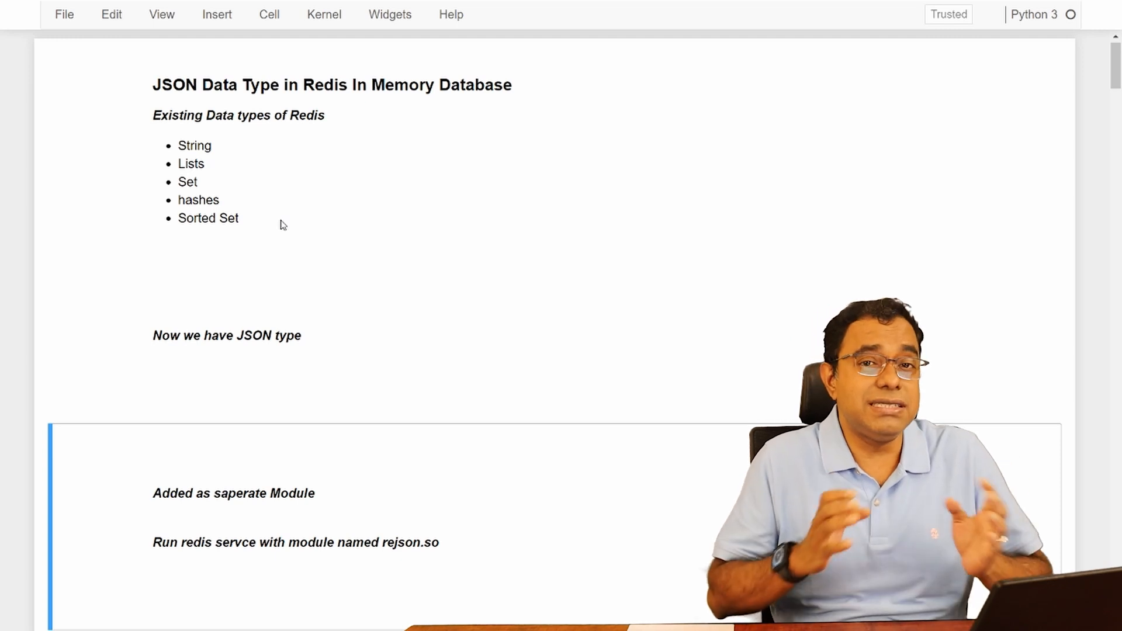
pyautogui.scroll(-3)
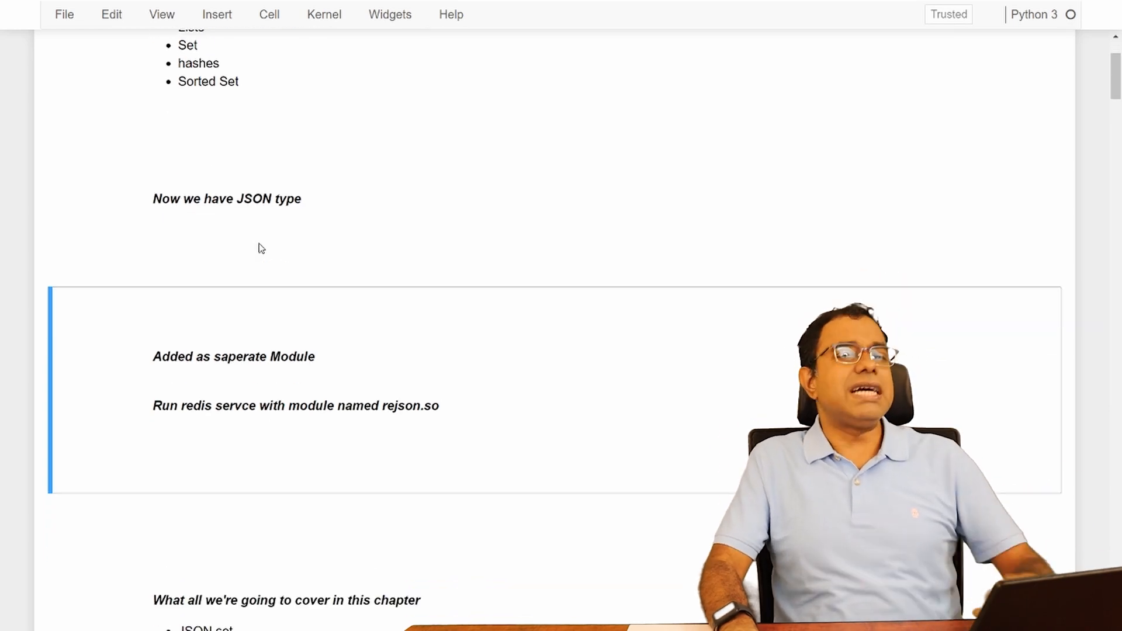
pyautogui.scroll(-3)
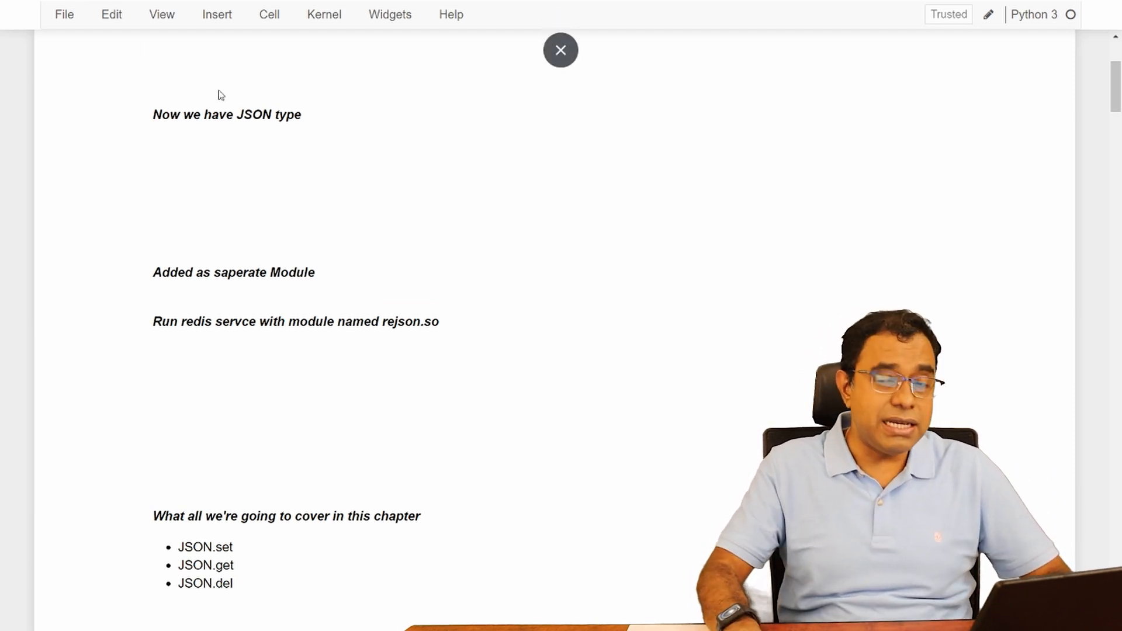
# - Run the import redis and dct cells, showing name ABC, Age 27, Software Developer
pyautogui.scroll(-3)
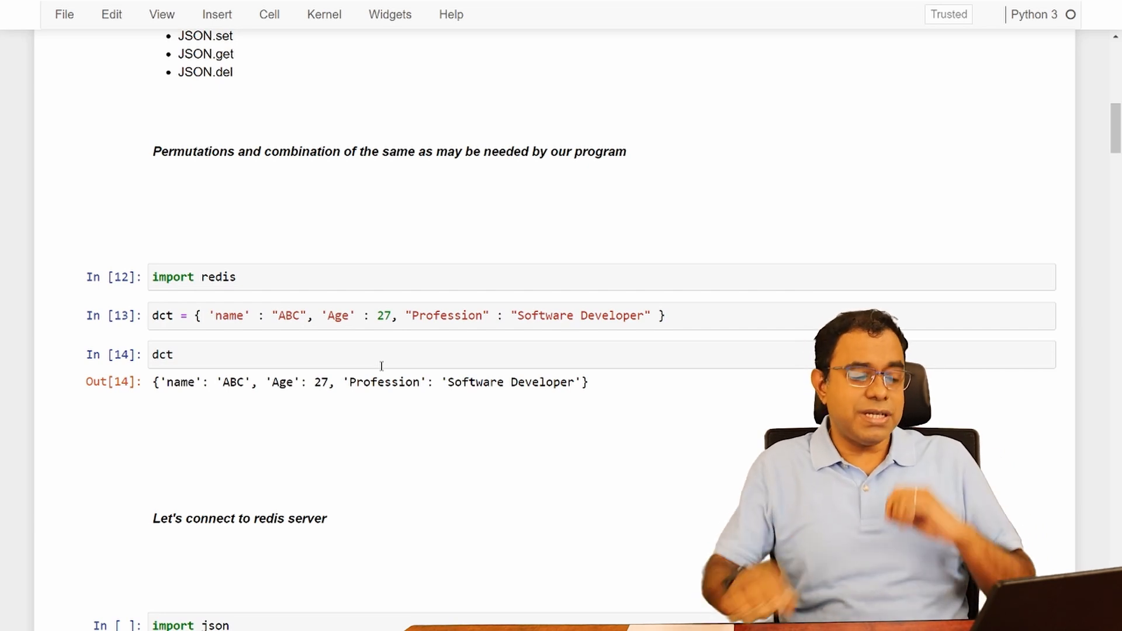
# - Import json and create the redis.Redis client for localhost on port 6379
pyautogui.scroll(-3)
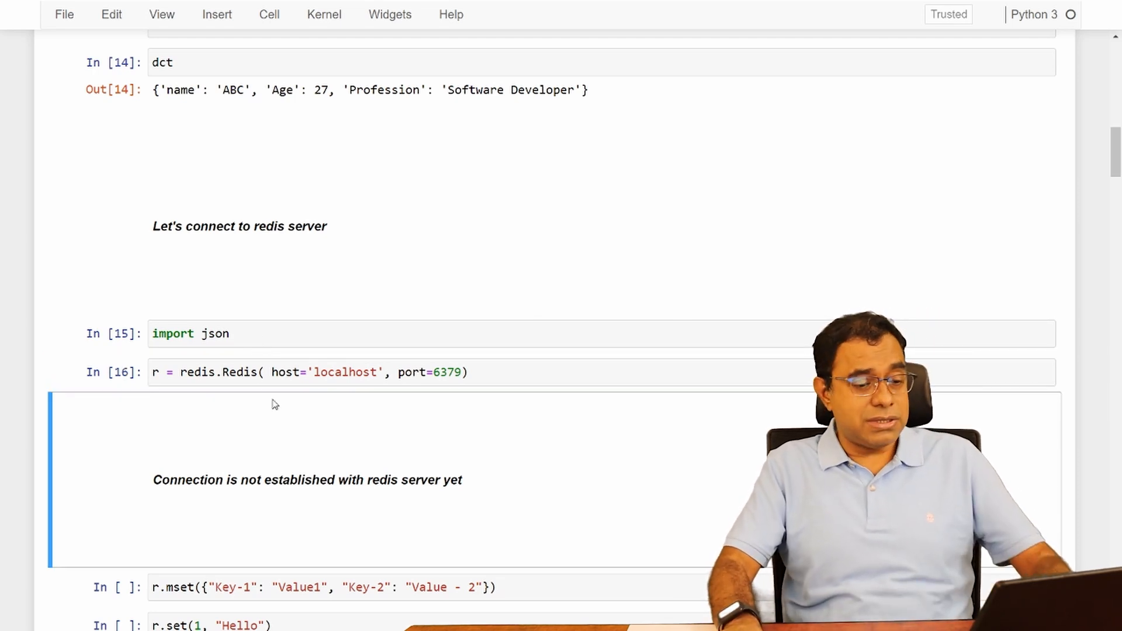
pyautogui.scroll(-3)
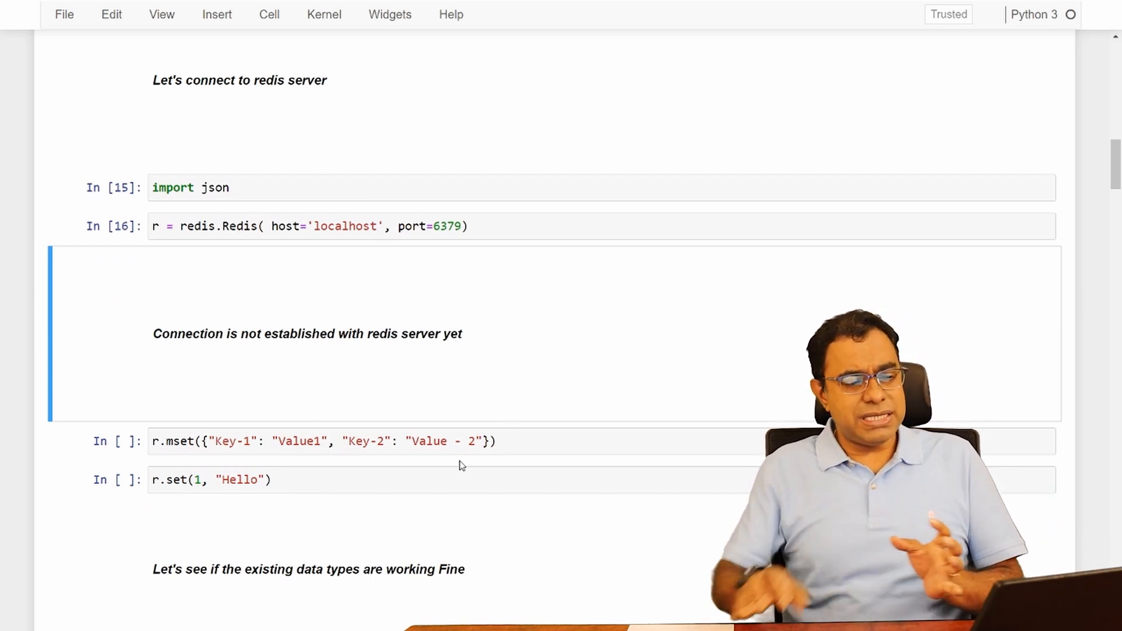
pyautogui.moveTo(306, 366)
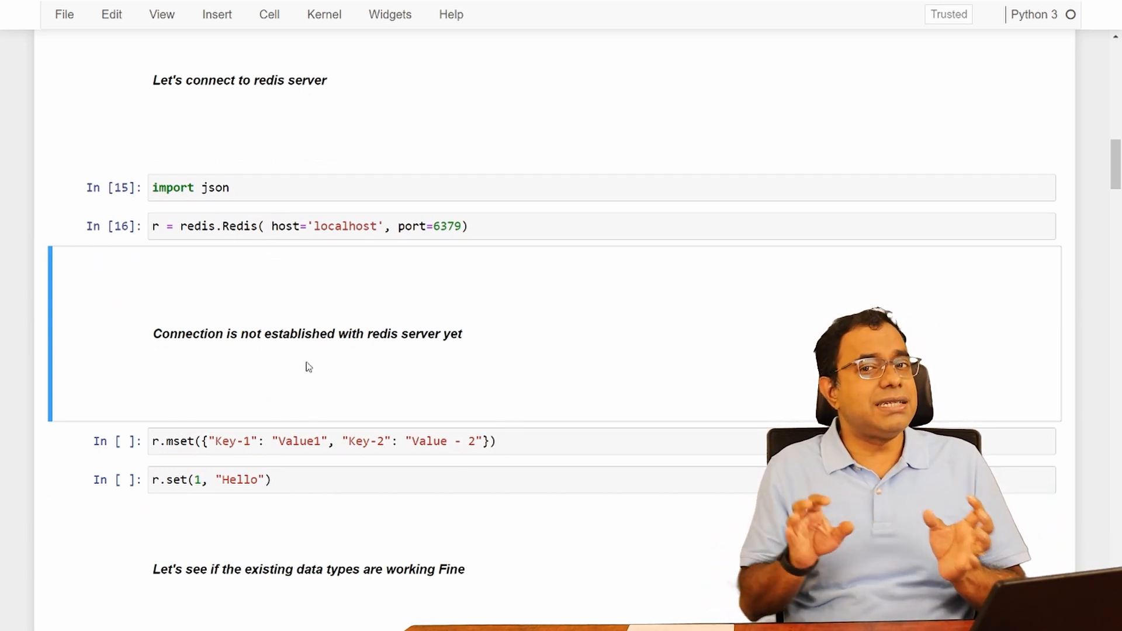
pyautogui.scroll(-3)
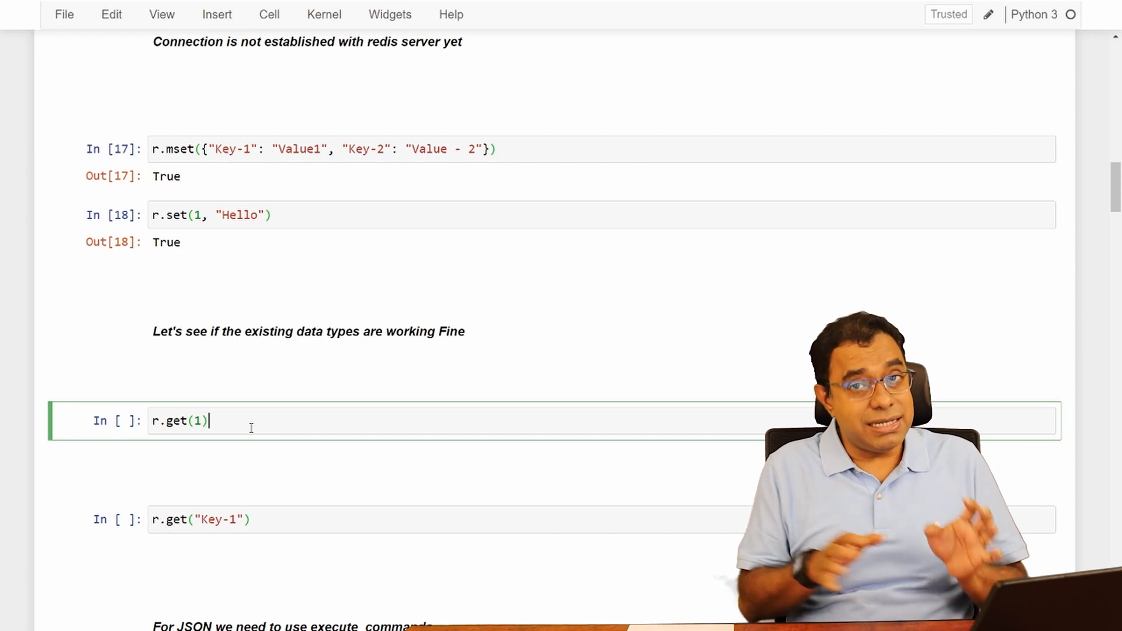
# - Read back keys 1, Key-1 and Key-2, returning Hello, Value1 and Value - 2
pyautogui.press('shift+Enter')
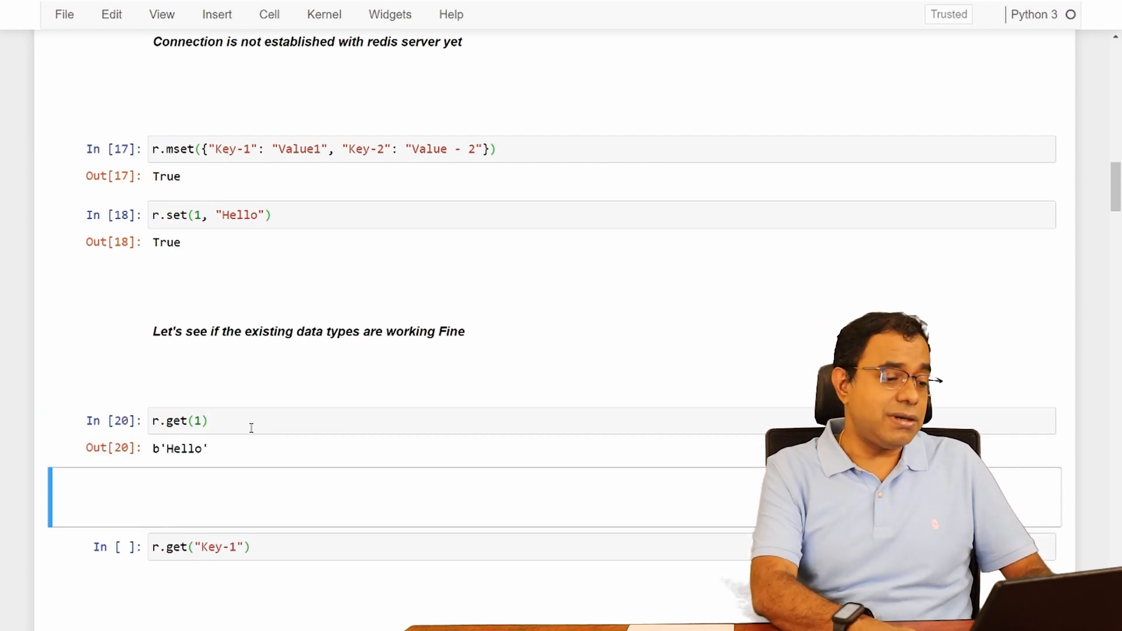
pyautogui.scroll(-3)
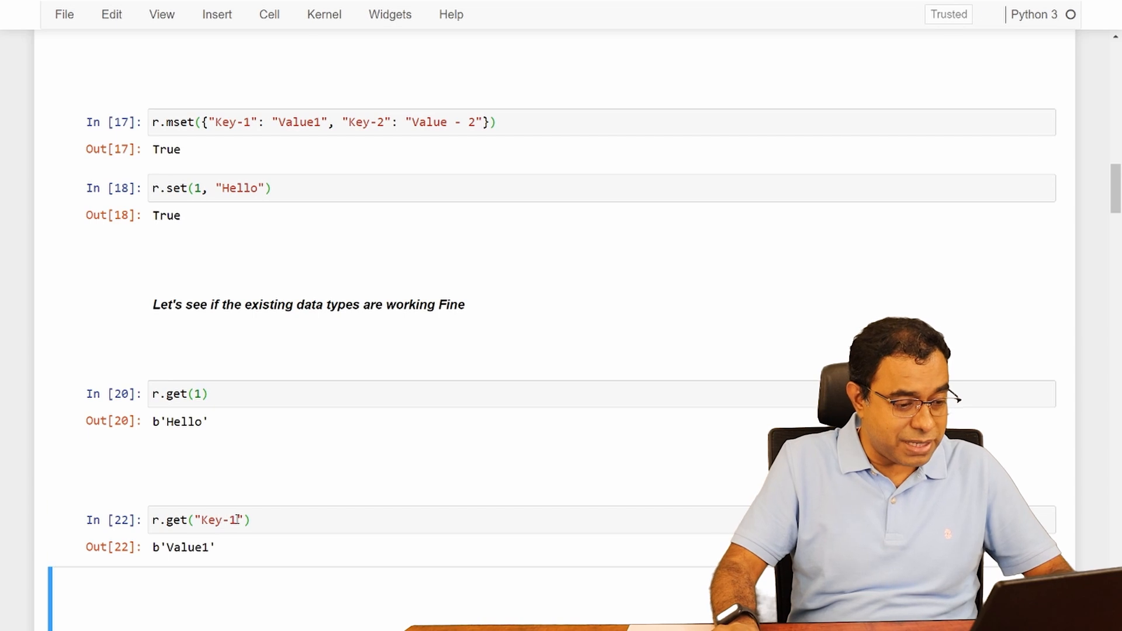
pyautogui.scroll(-3)
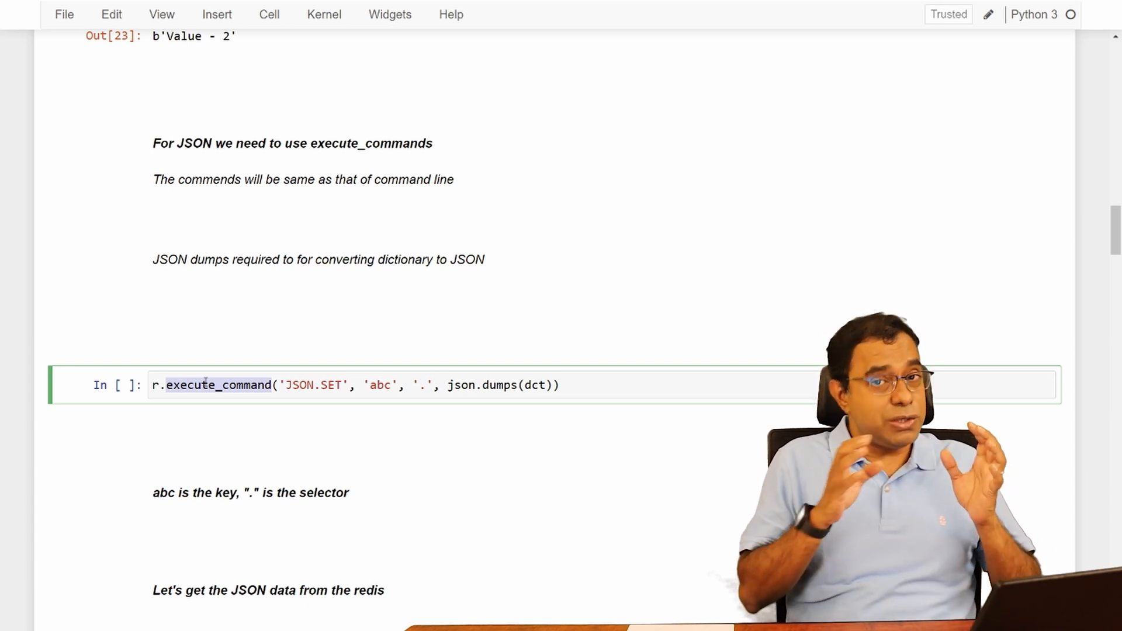
pyautogui.moveTo(234, 409)
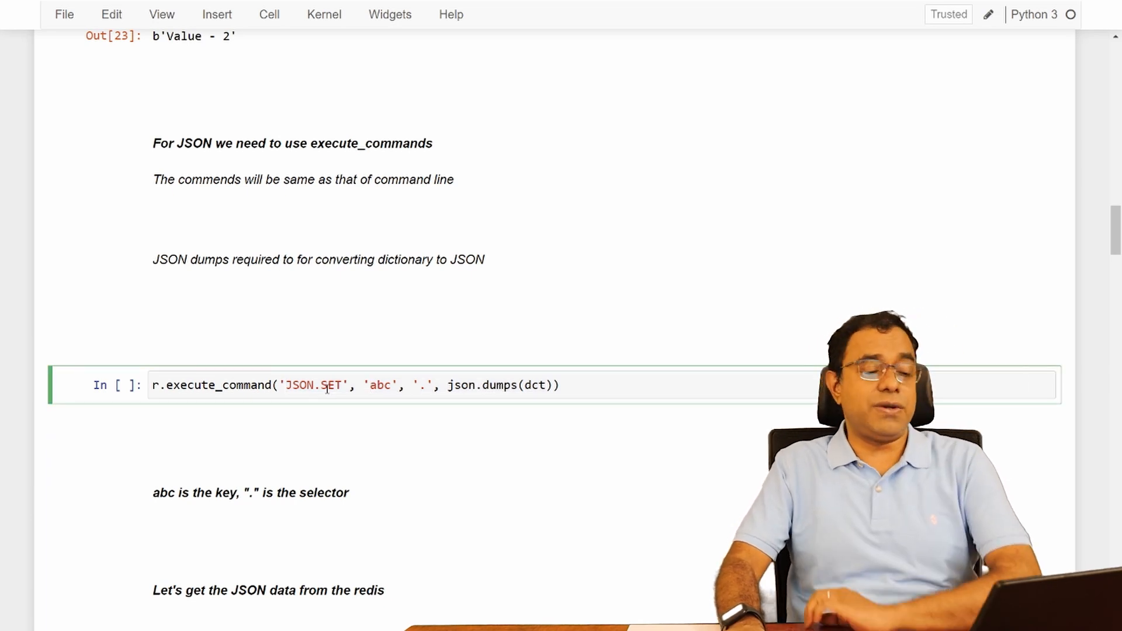
# - Run JSON.SET storing json.dumps(dct) under key abc at path '.', returning OK
pyautogui.doubleClick(314, 384)
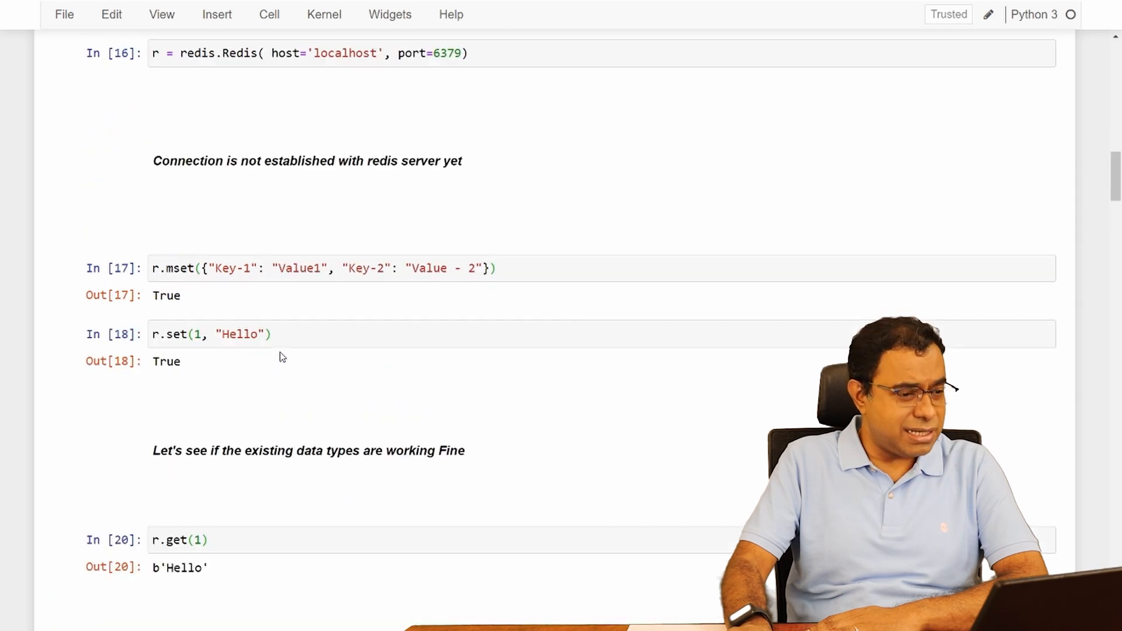
pyautogui.scroll(3)
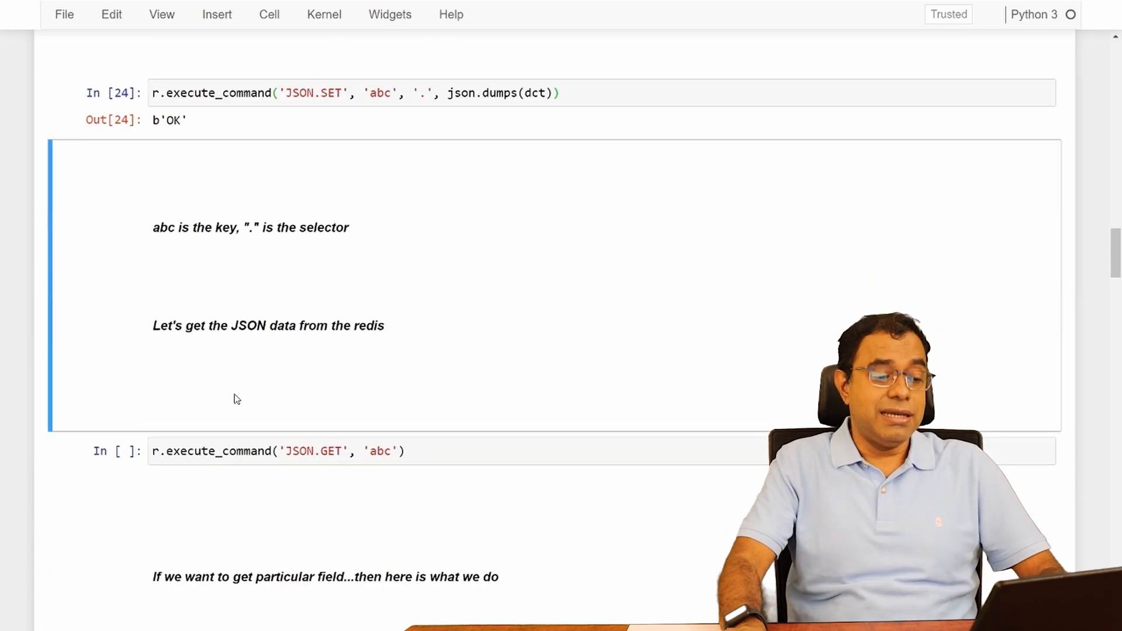
pyautogui.scroll(-3)
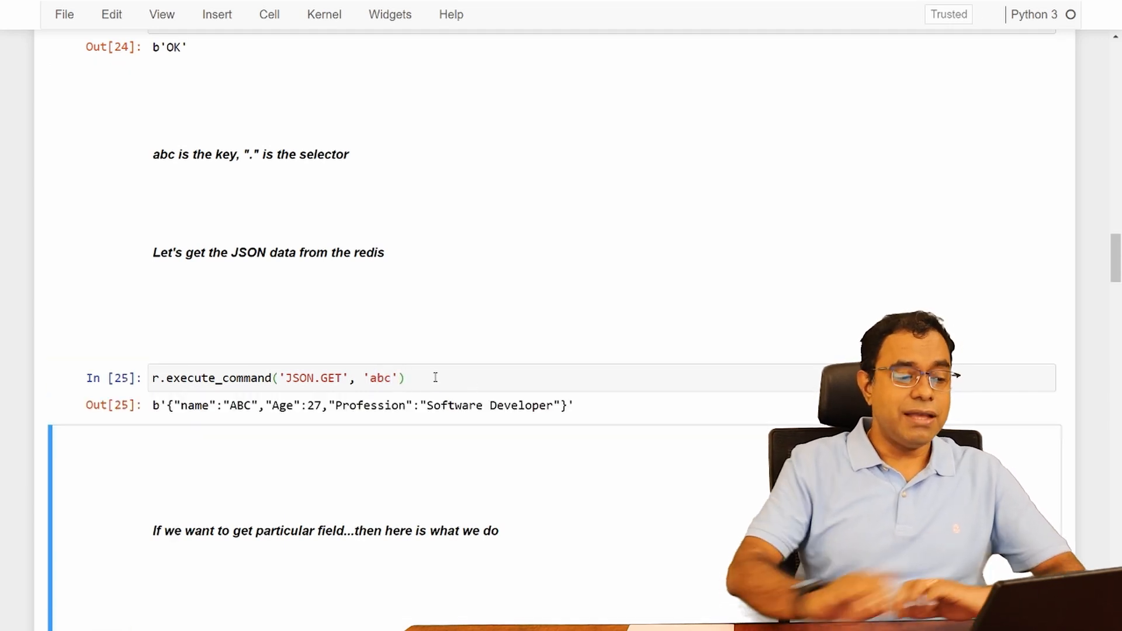
pyautogui.doubleClick(170, 406)
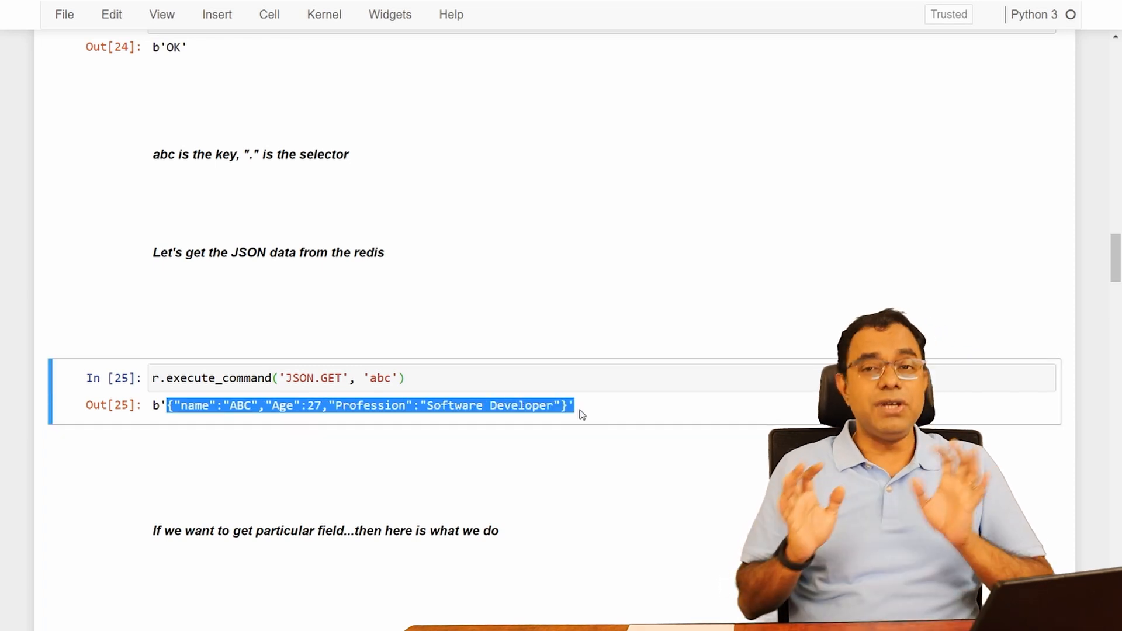
pyautogui.scroll(-3)
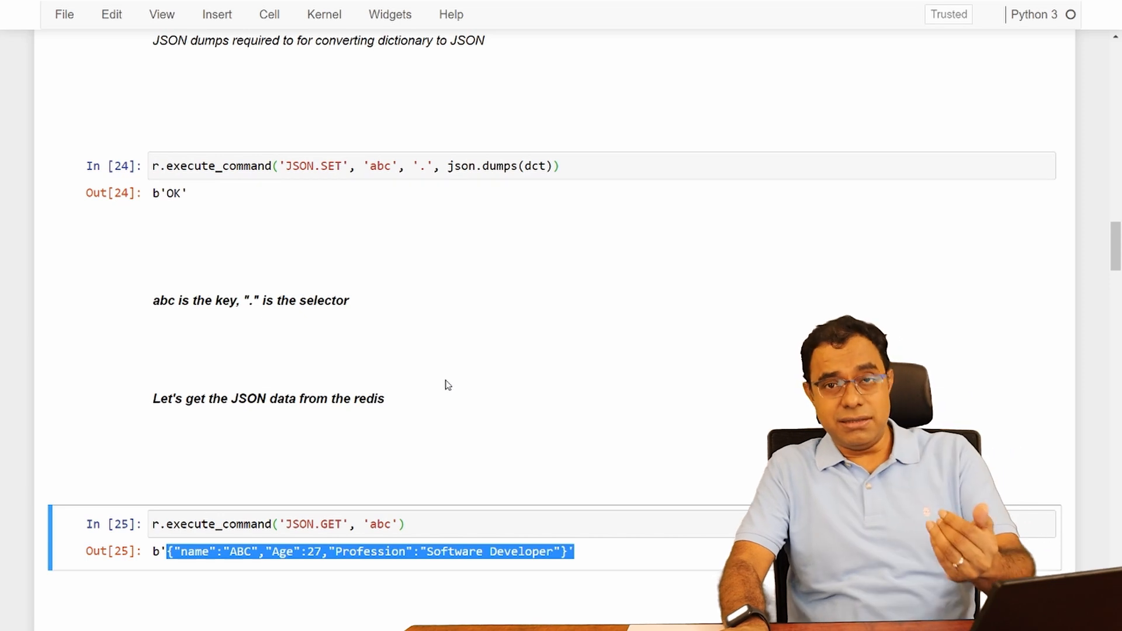
pyautogui.scroll(-3)
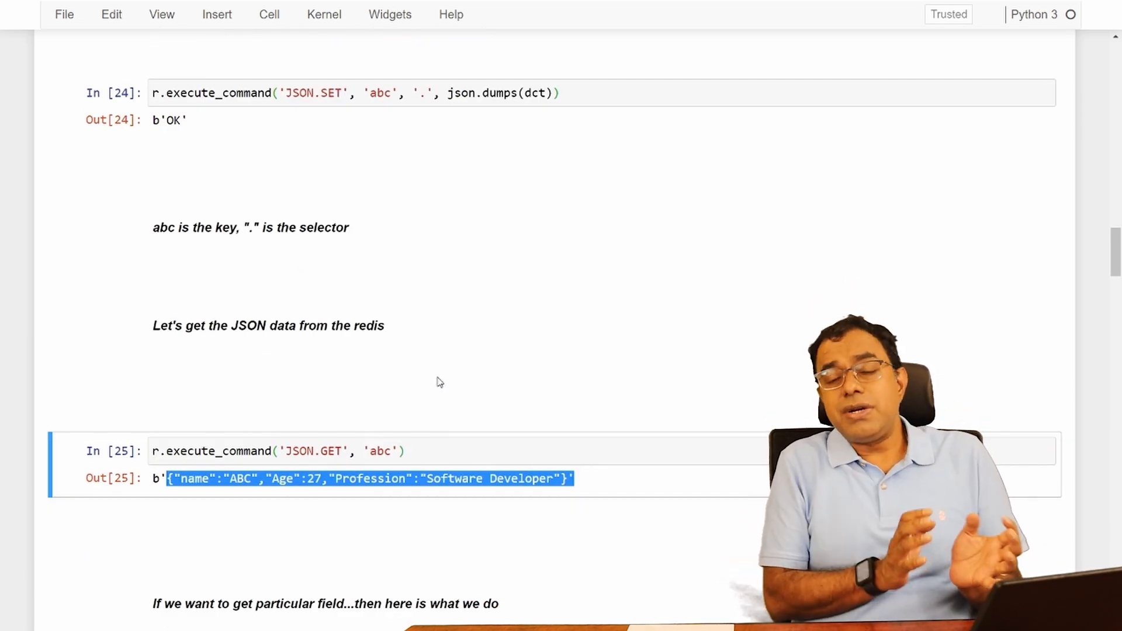
pyautogui.scroll(3)
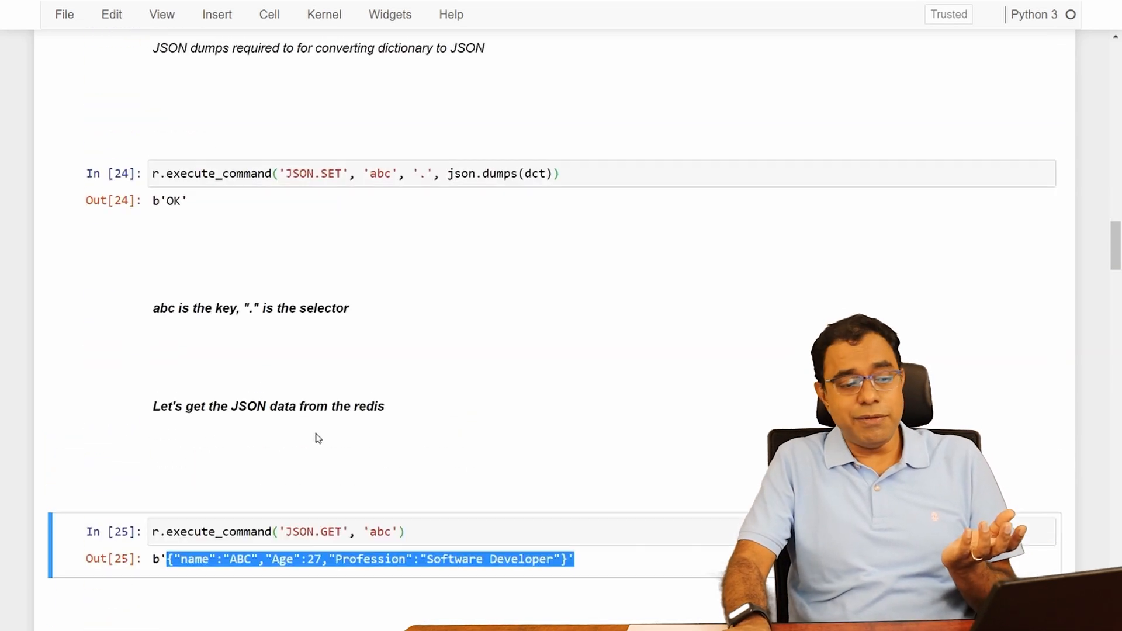
pyautogui.scroll(-3)
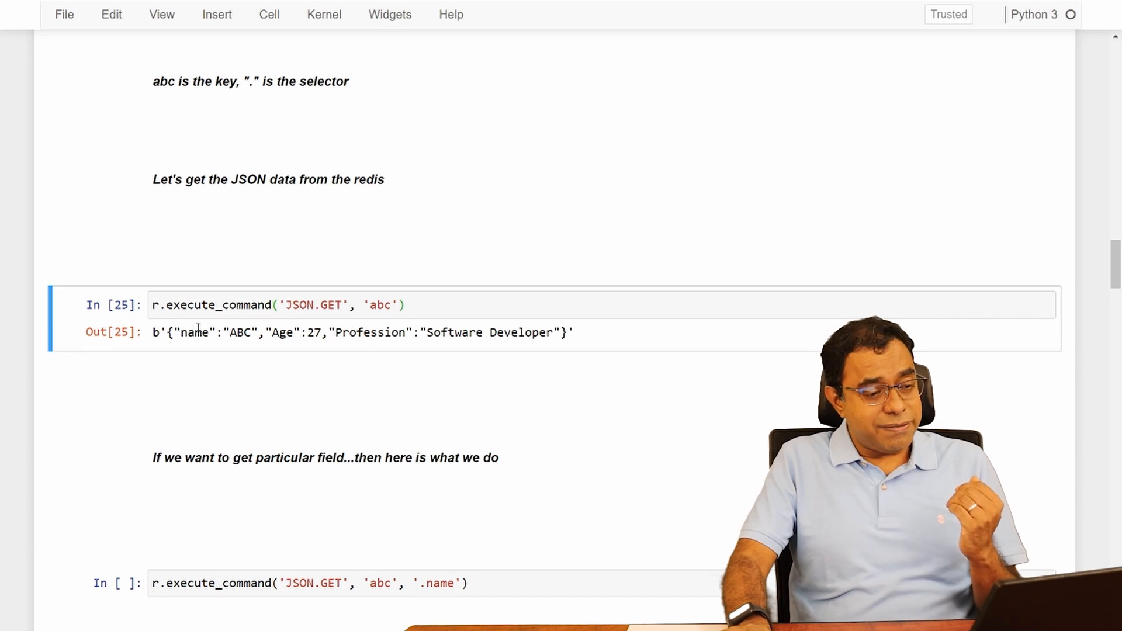
pyautogui.doubleClick(282, 332)
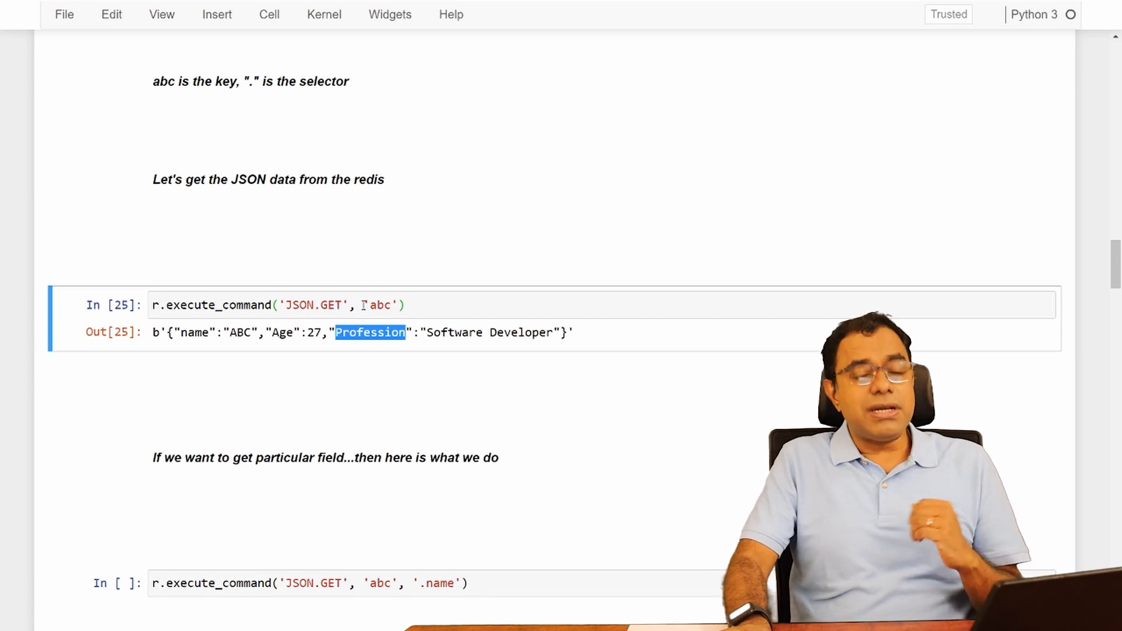
pyautogui.moveTo(441, 423)
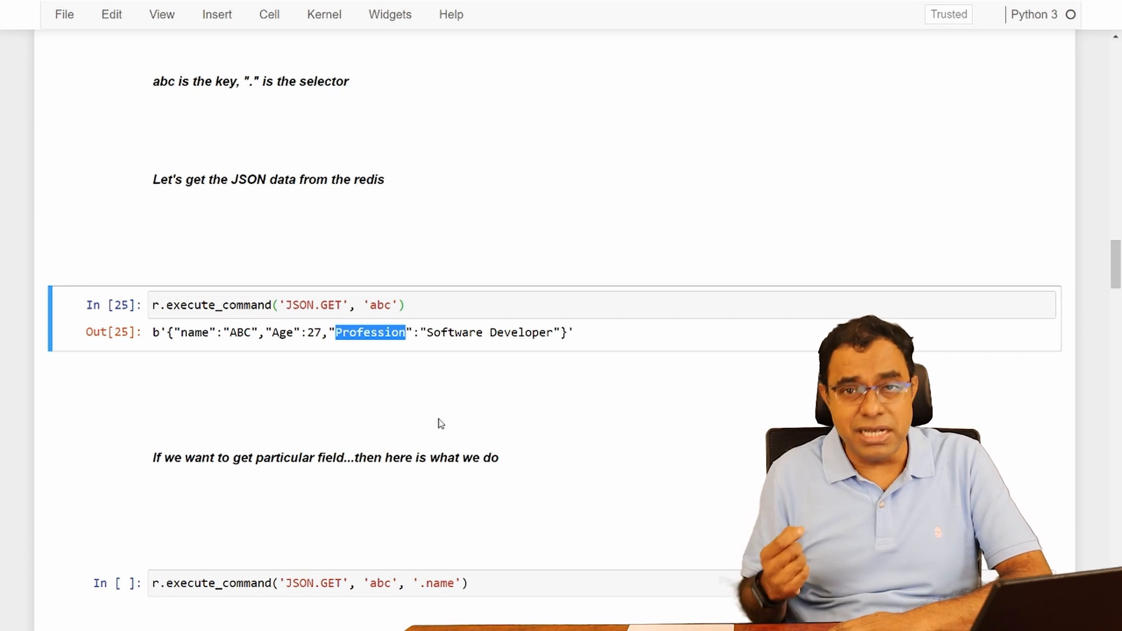
pyautogui.scroll(-3)
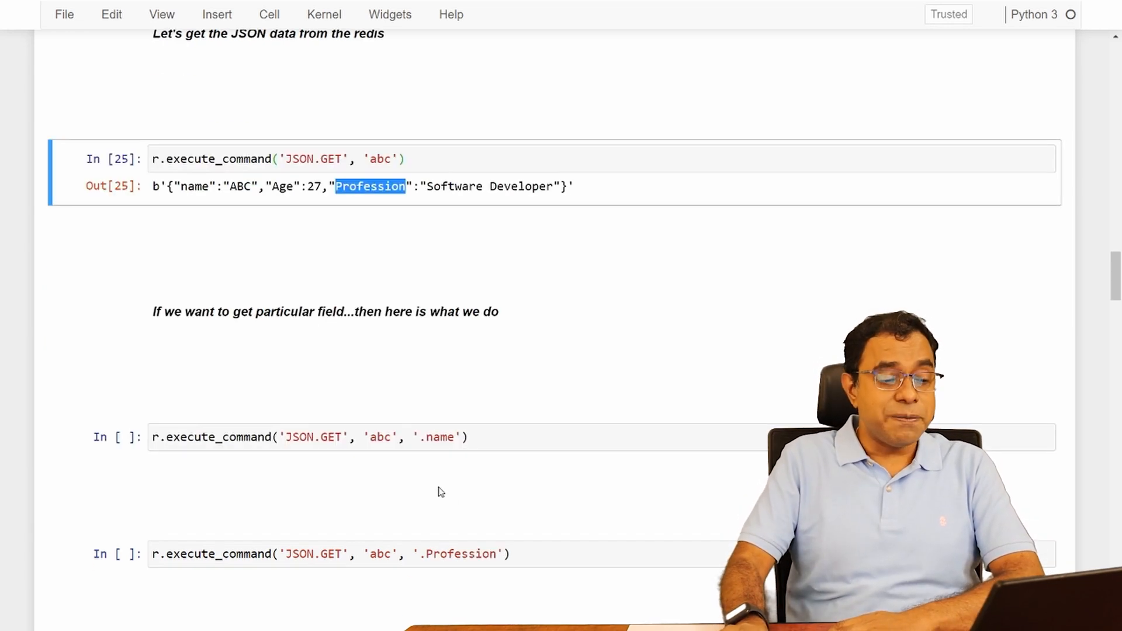
# - Run the .name and .Profession JSON.GET lookups on abc, getting Software Developer
pyautogui.click(439, 436)
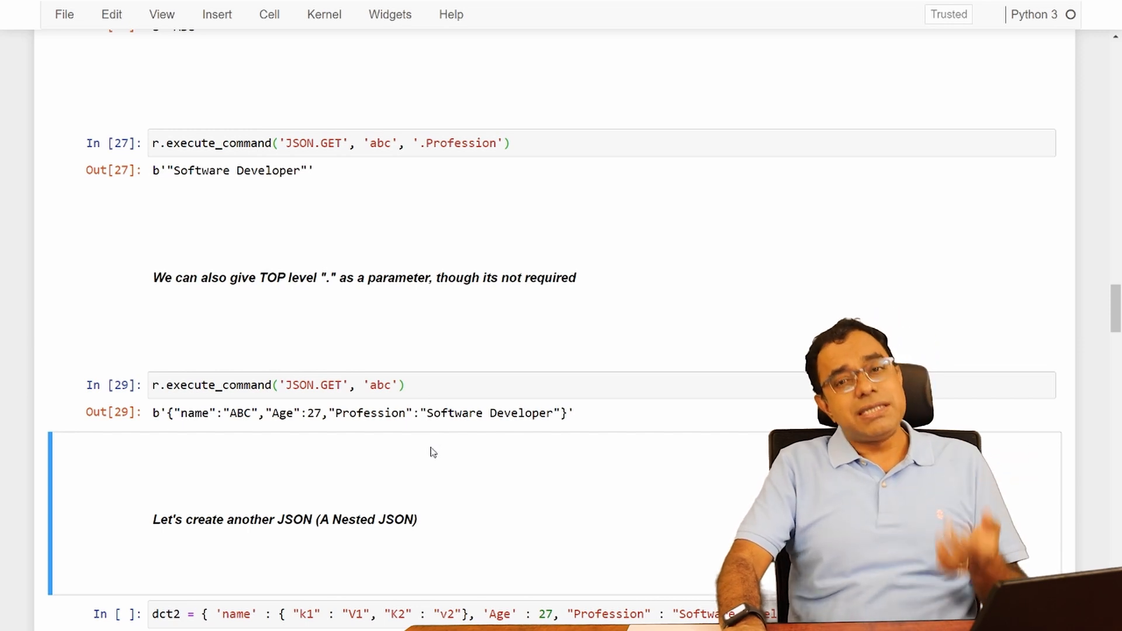
pyautogui.scroll(-3)
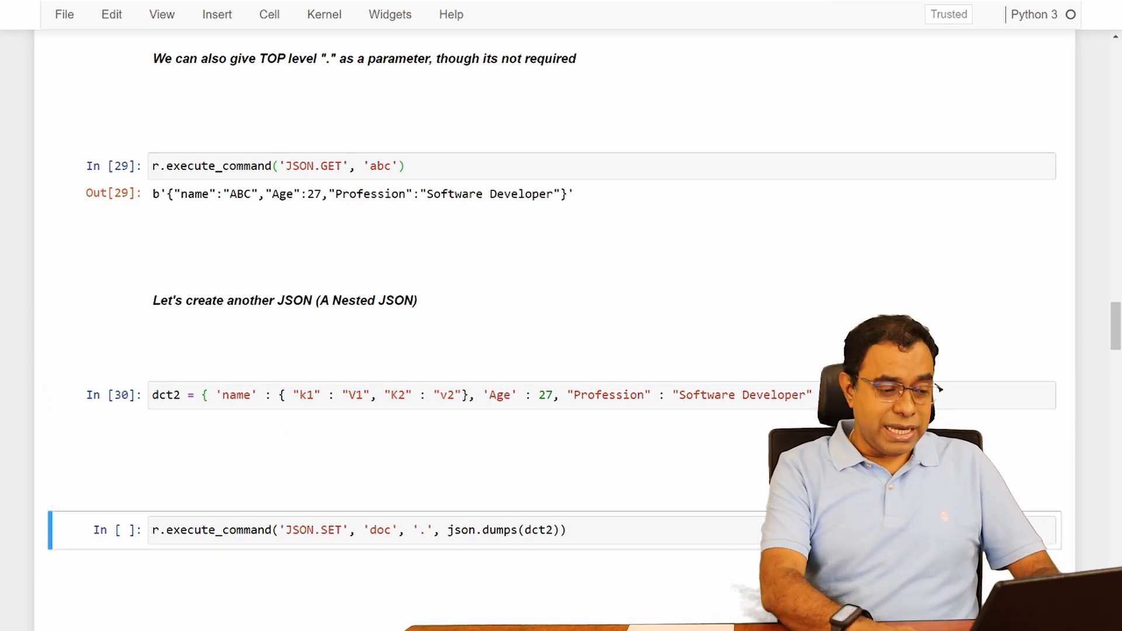
# - Store nested dct2 under key doc with JSON.SET and read back name k1/K2, Age 27
pyautogui.scroll(-3)
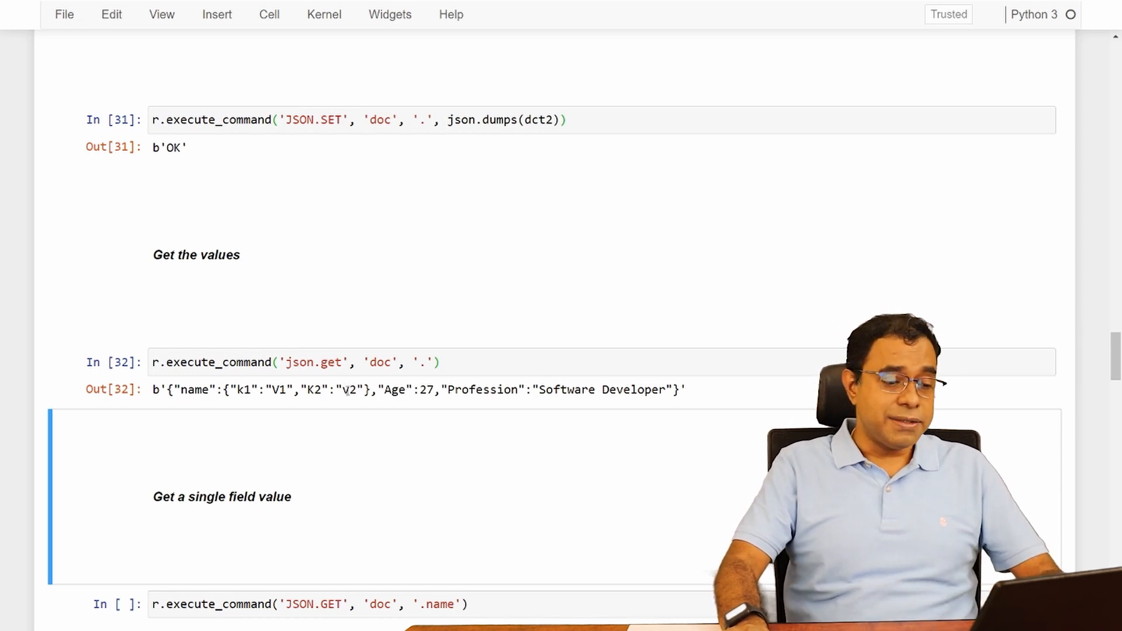
pyautogui.scroll(-3)
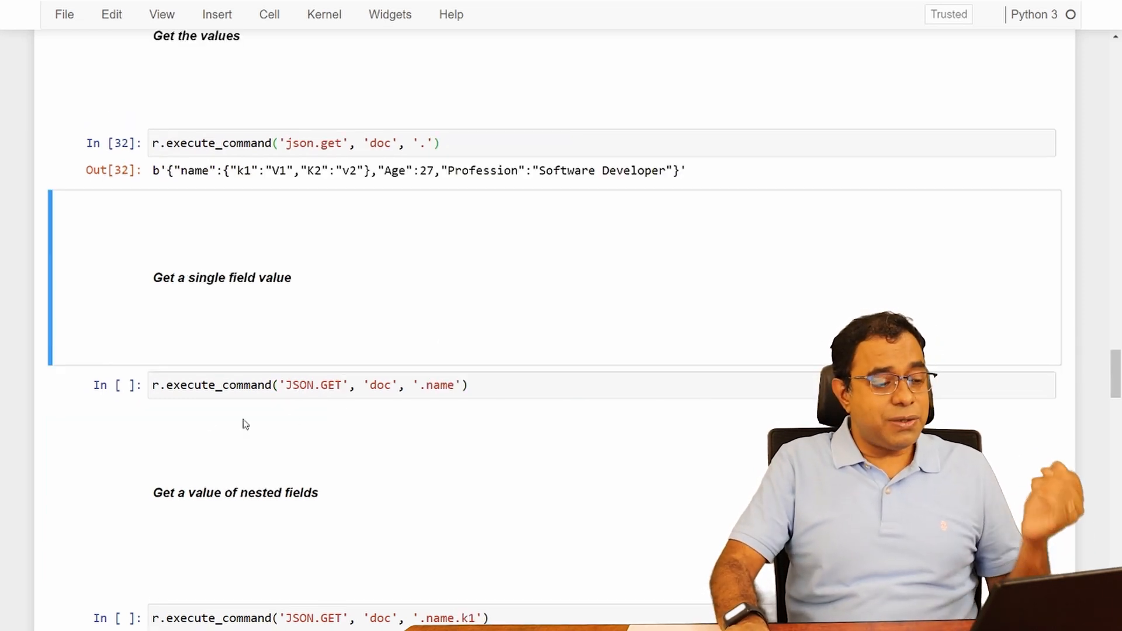
# - Fetch doc's .name object, then change the path to .name.K2 so it returns v2
pyautogui.click(314, 385)
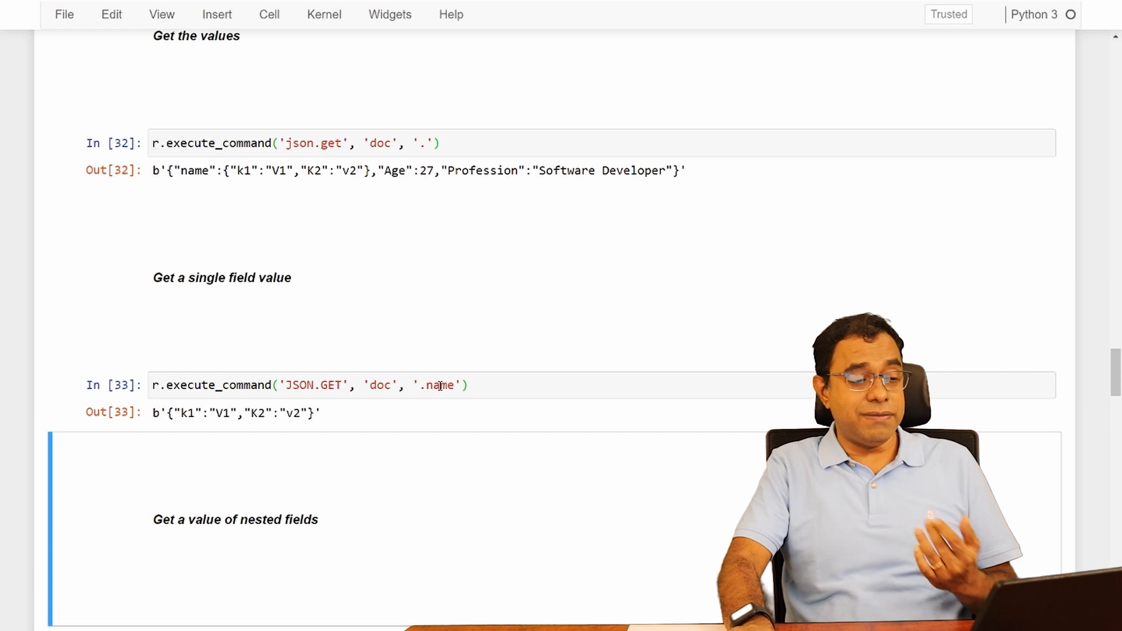
pyautogui.doubleClick(247, 170)
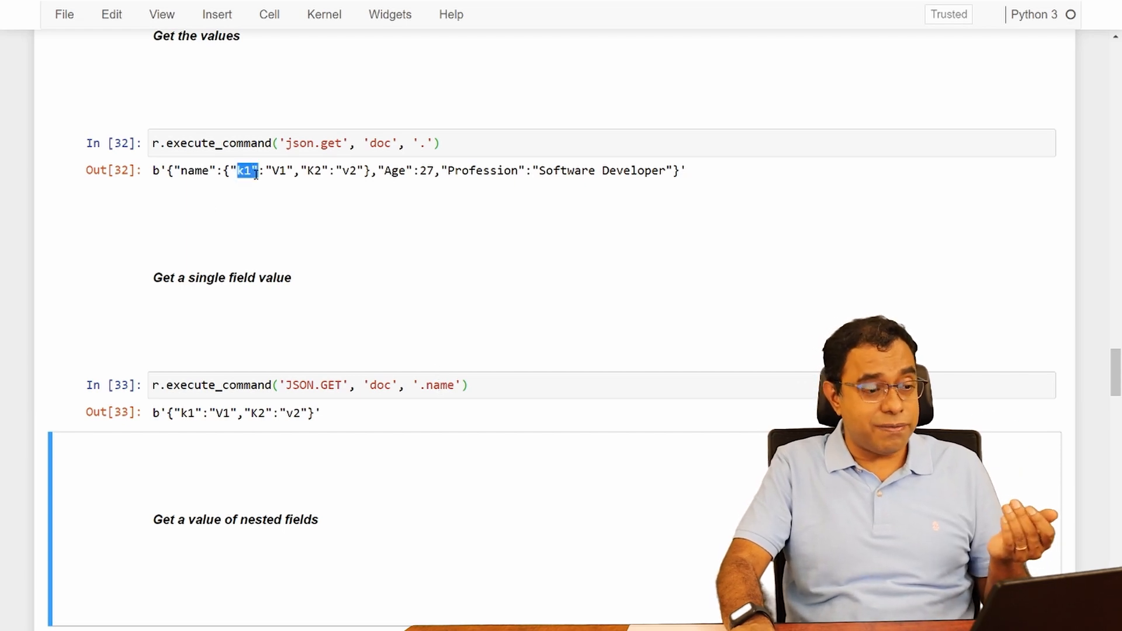
pyautogui.scroll(-3)
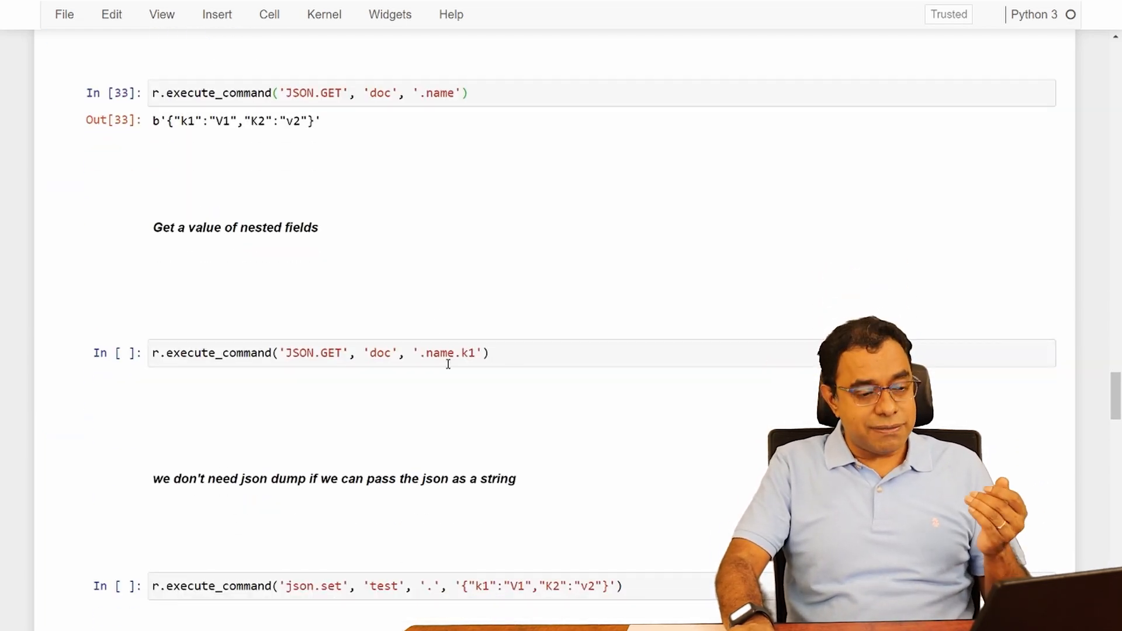
pyautogui.doubleClick(448, 353)
pyautogui.write('K2')
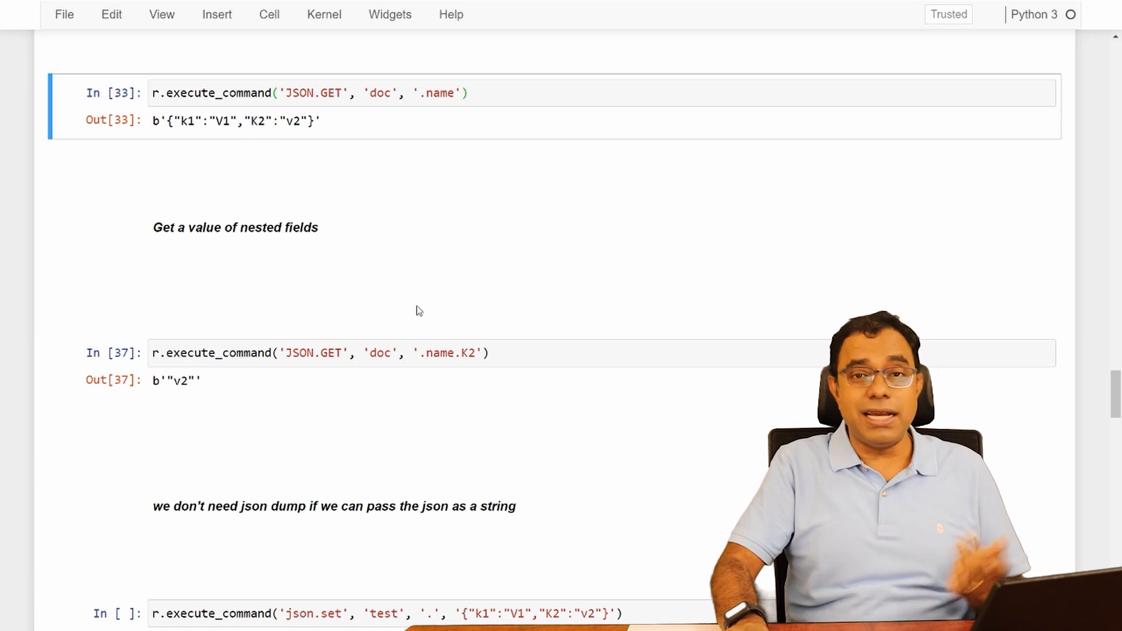
pyautogui.scroll(-3)
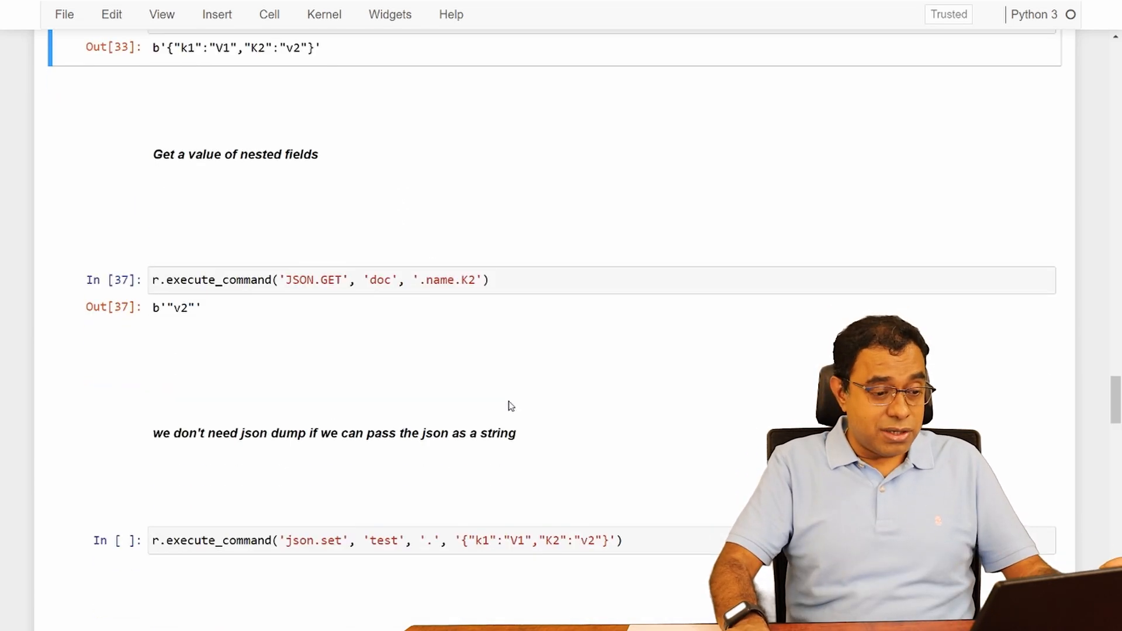
pyautogui.scroll(-3)
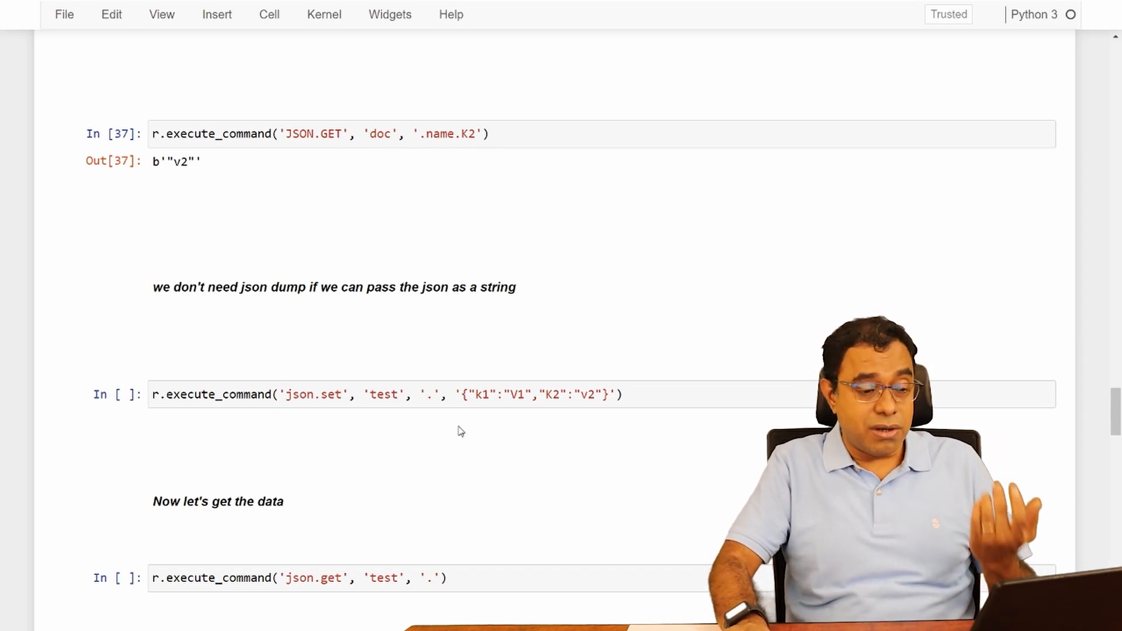
# - Store a JSON string under key test with json.set and read back k1/K2
pyautogui.click(465, 394)
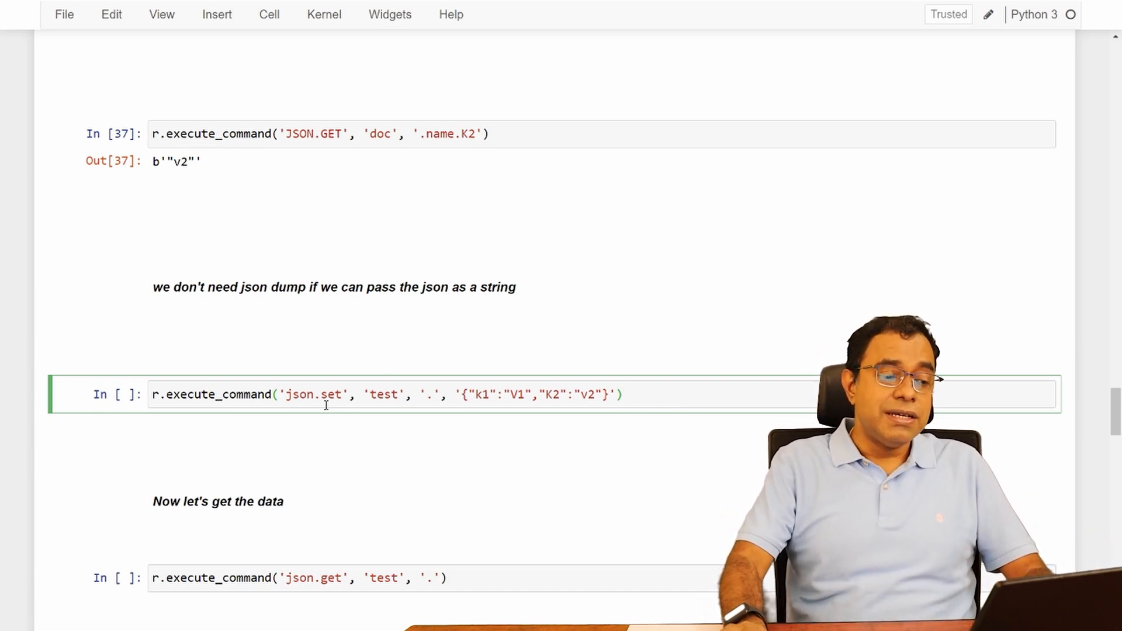
pyautogui.doubleClick(313, 394)
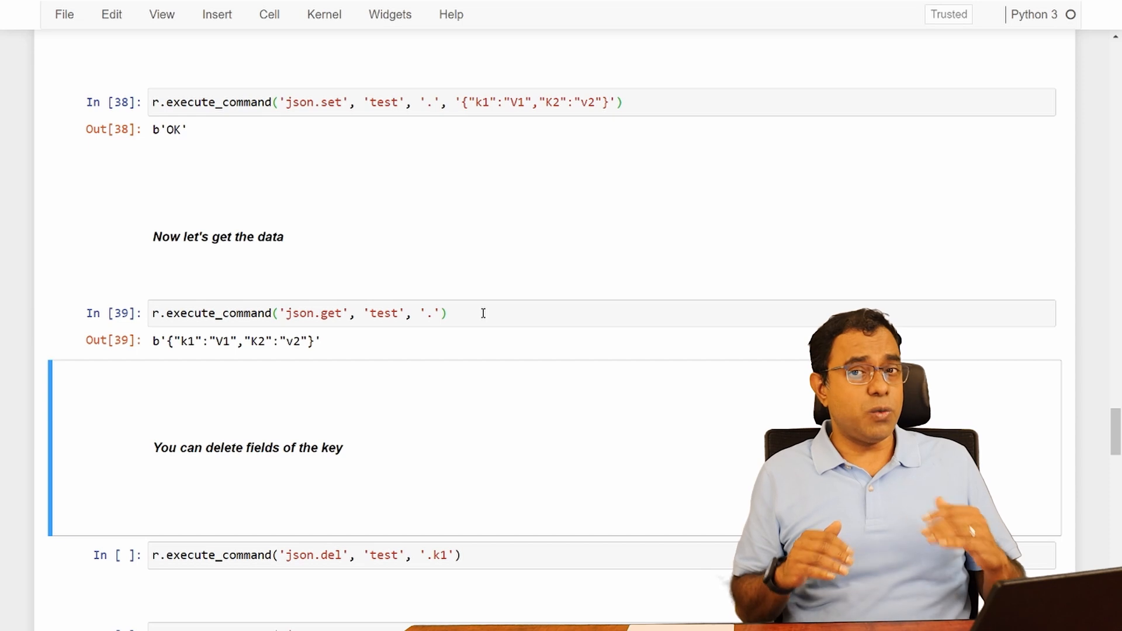
pyautogui.scroll(-3)
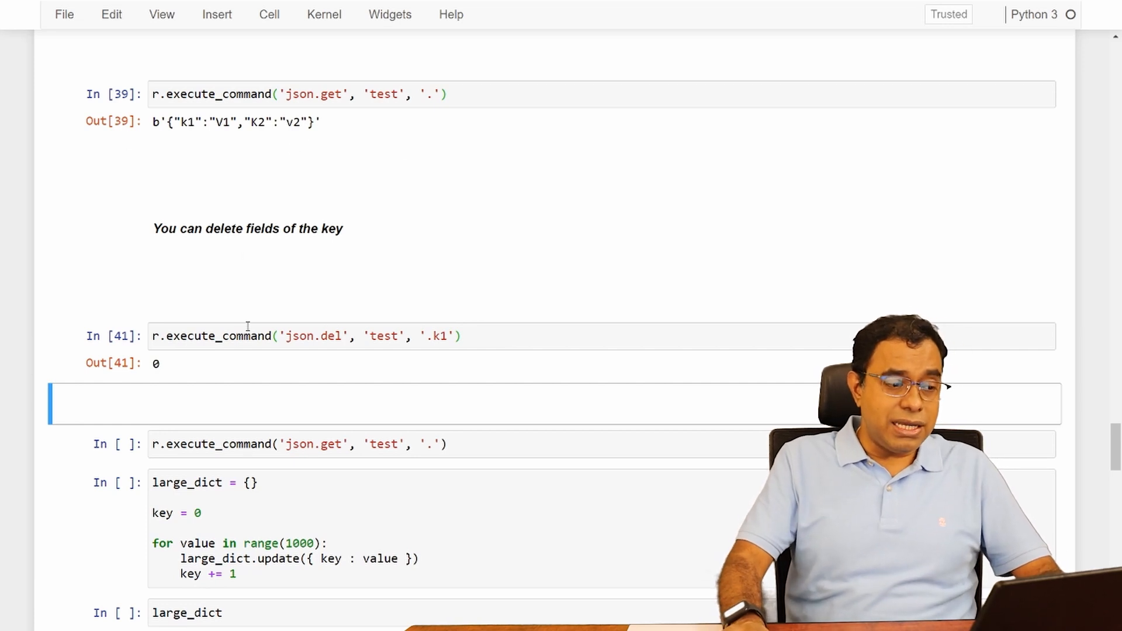
# - Delete field .k1 from test with json.del and re-read it, returning only {"K2":"v2"}
pyautogui.click(451, 444)
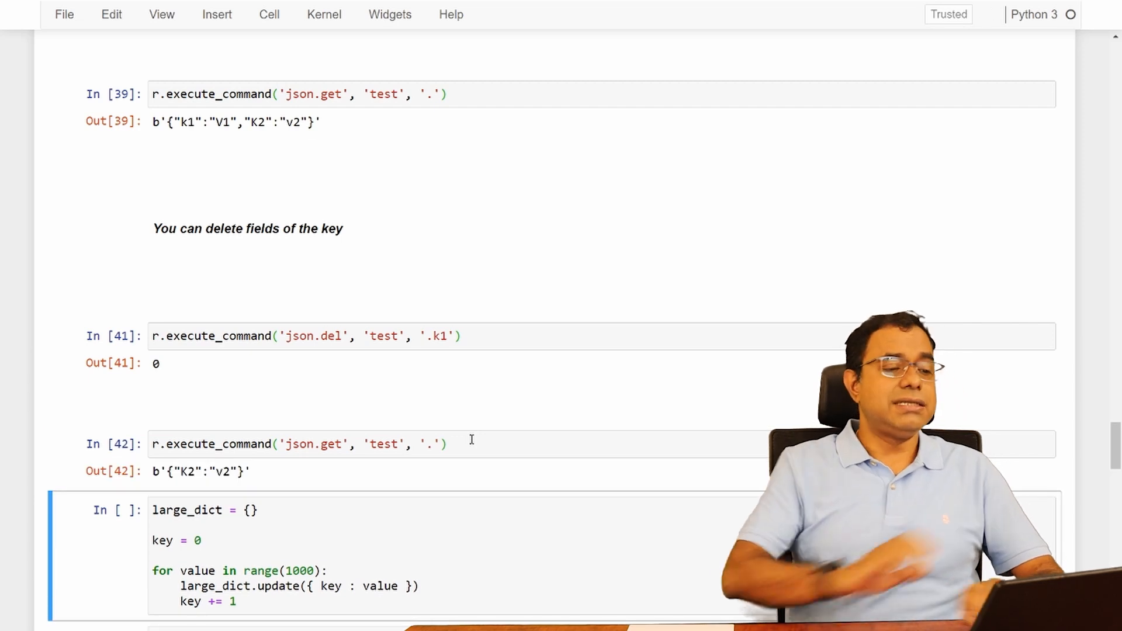
pyautogui.scroll(-3)
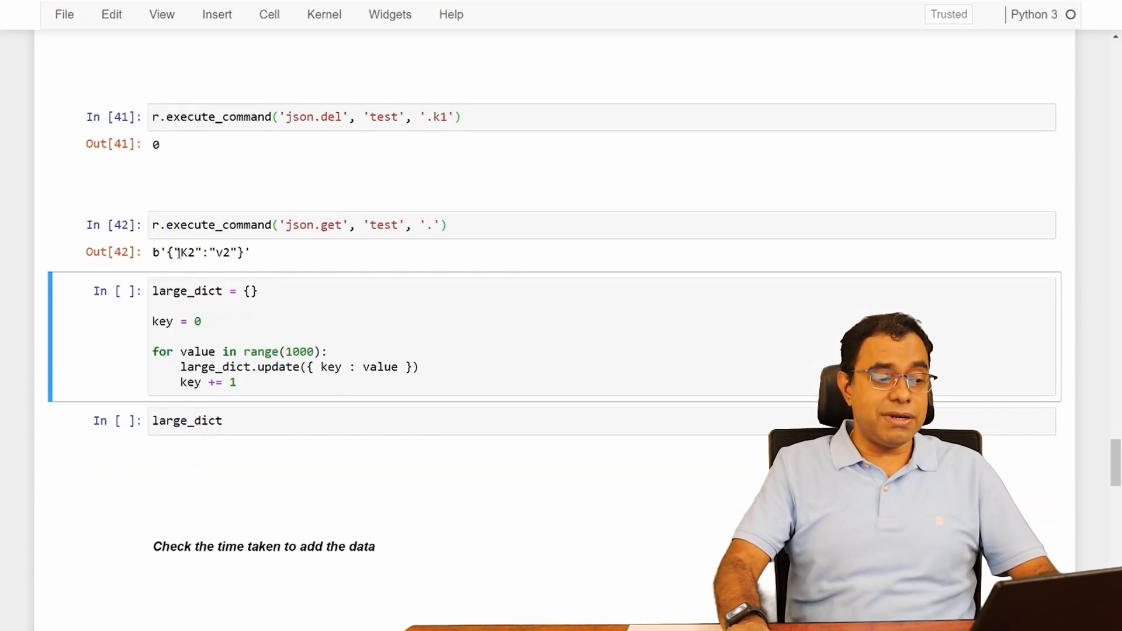
pyautogui.scroll(3)
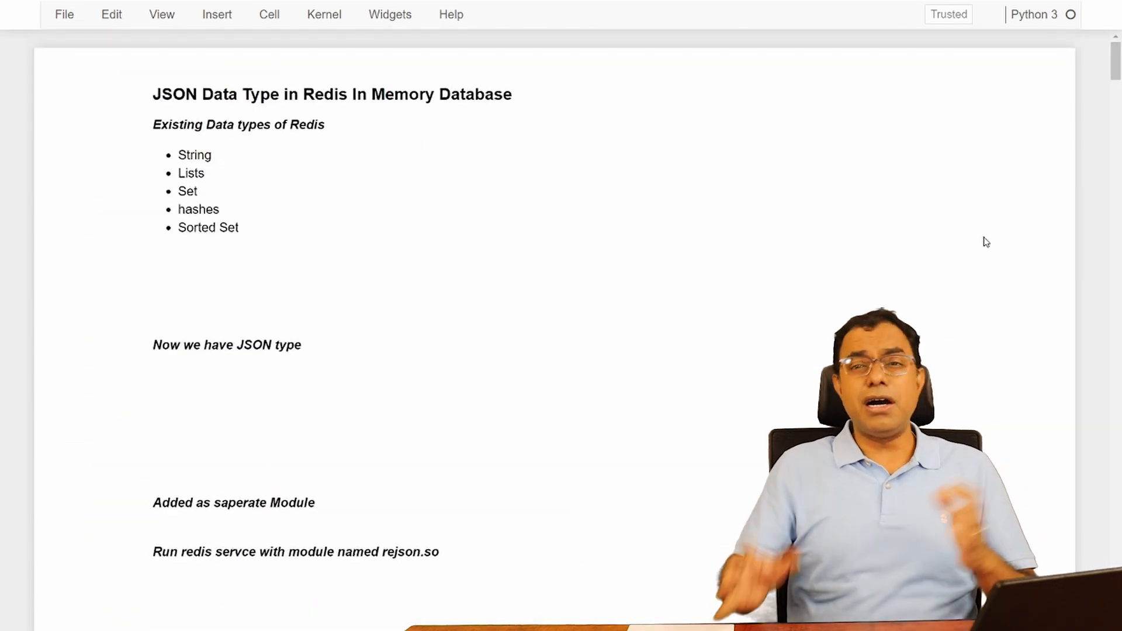